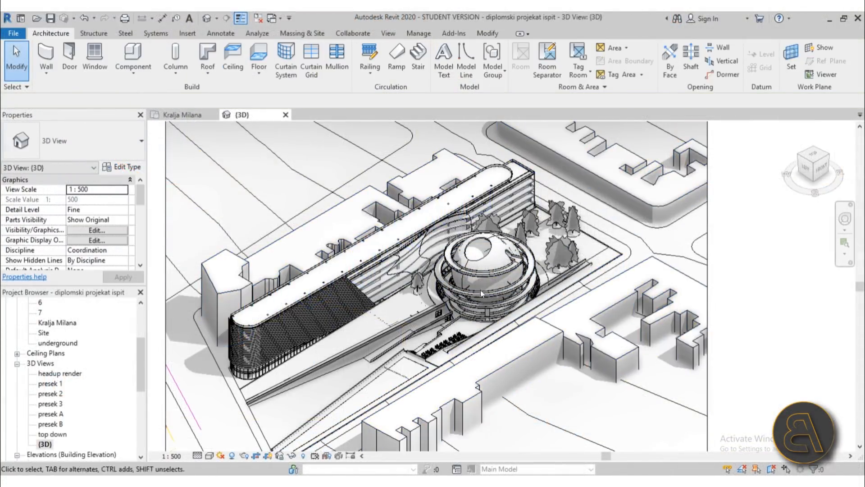
# - Place a camera on the Kralja Milana plan, eye at lower left, looking toward the sphere
pyautogui.click(518, 322)
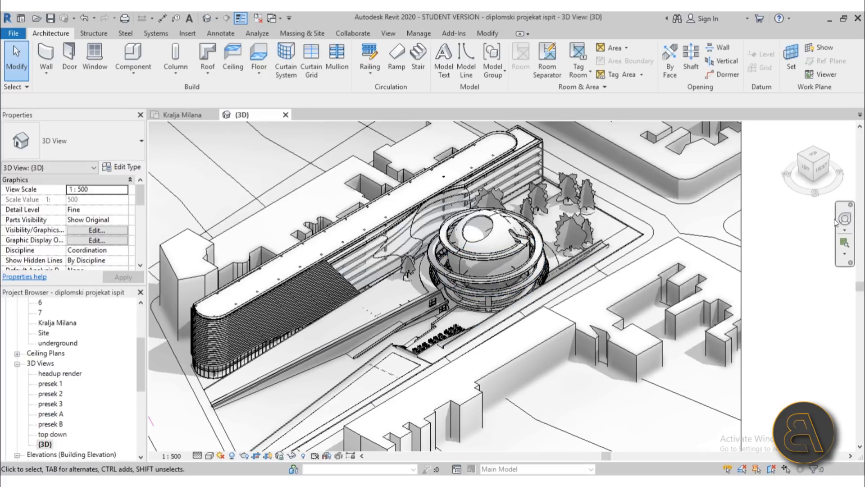
pyautogui.moveTo(845, 219)
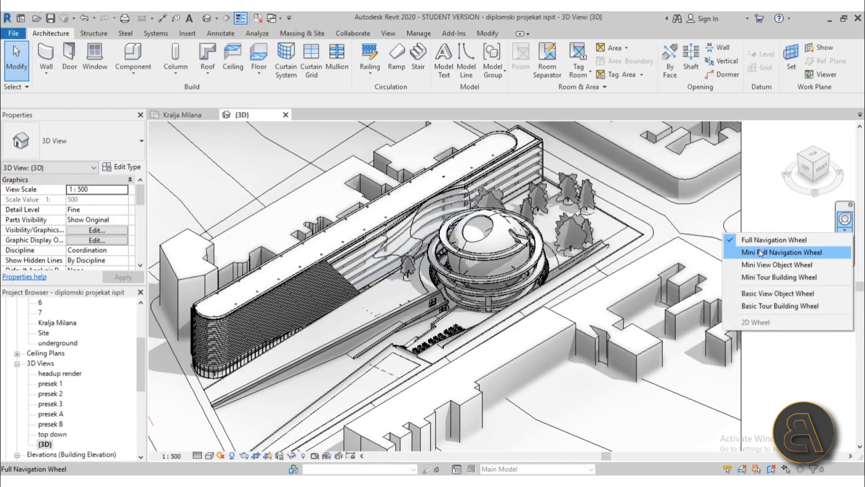
pyautogui.moveTo(778, 264)
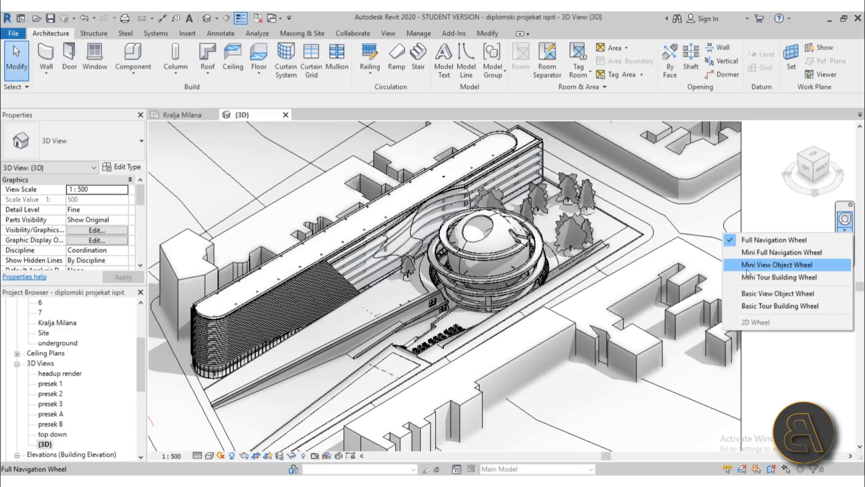
pyautogui.moveTo(776, 240)
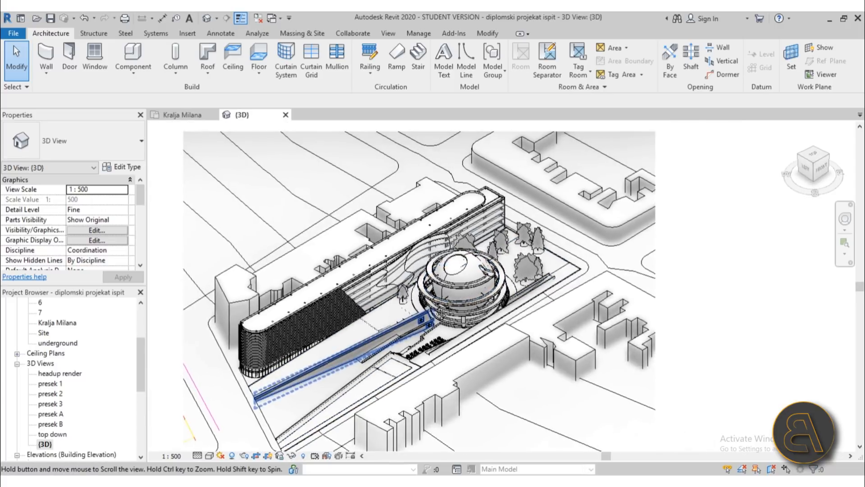
pyautogui.click(182, 115)
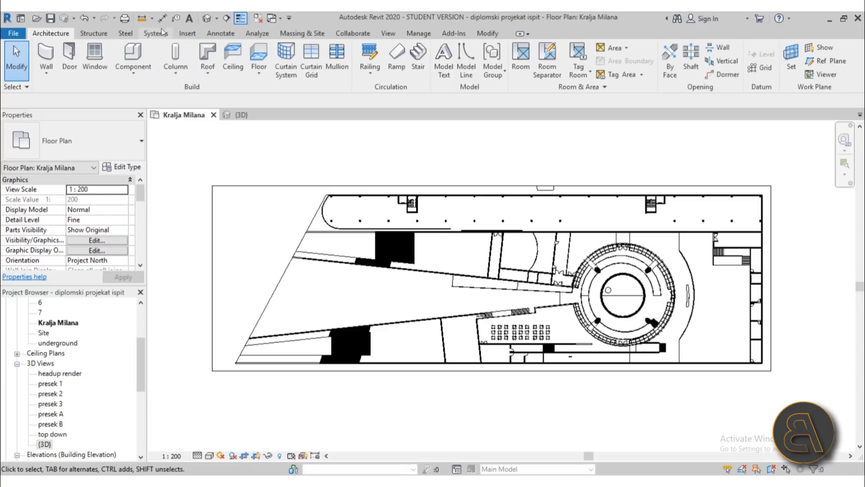
pyautogui.click(214, 18)
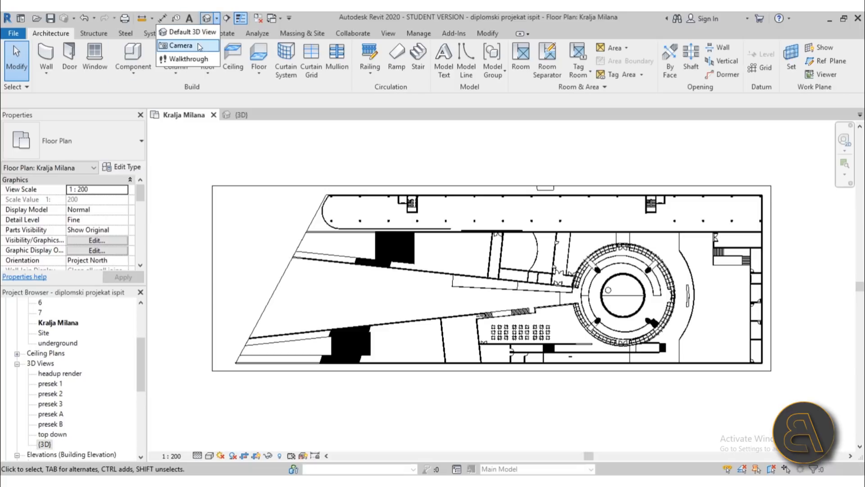
pyautogui.click(179, 45)
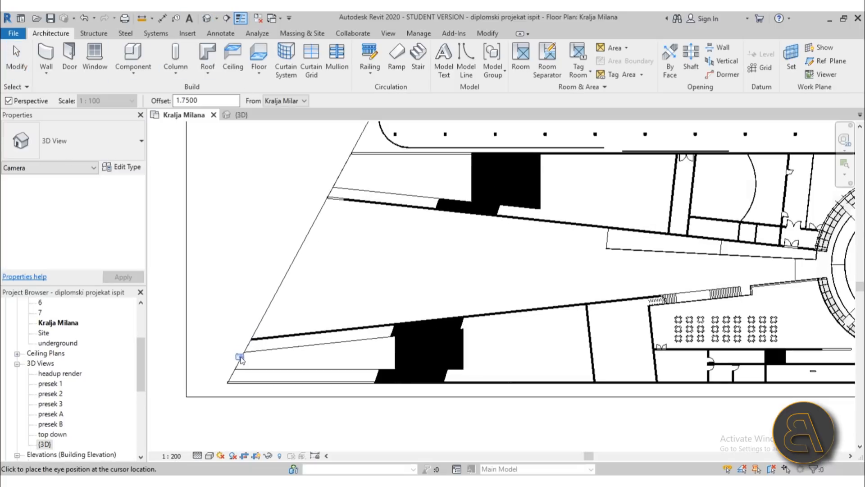
pyautogui.click(240, 357)
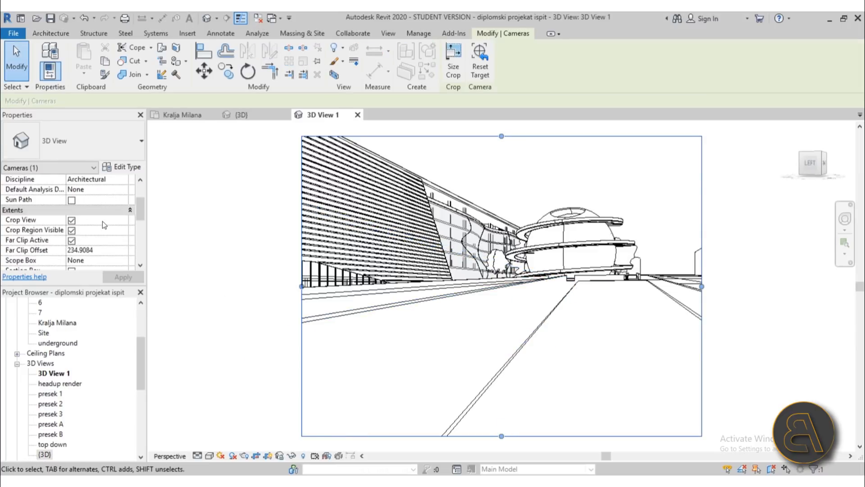
# - Turn off Far Clip Active for the camera view and apply the change
pyautogui.scroll(-3)
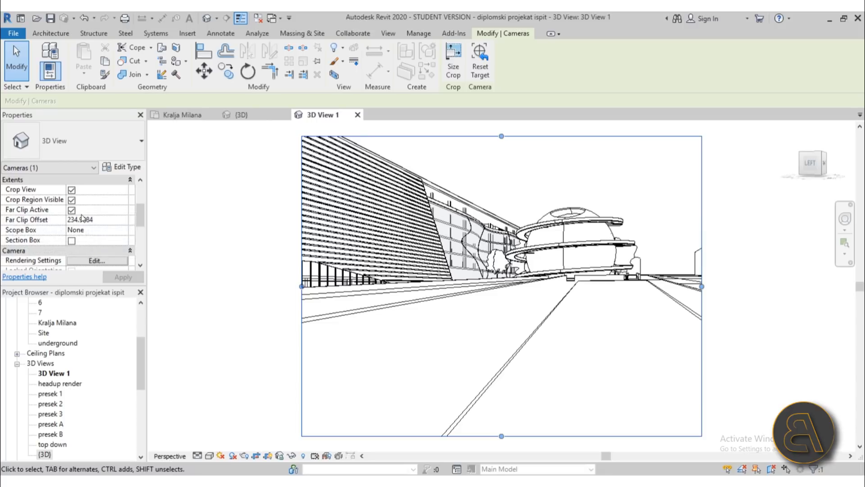
pyautogui.click(72, 209)
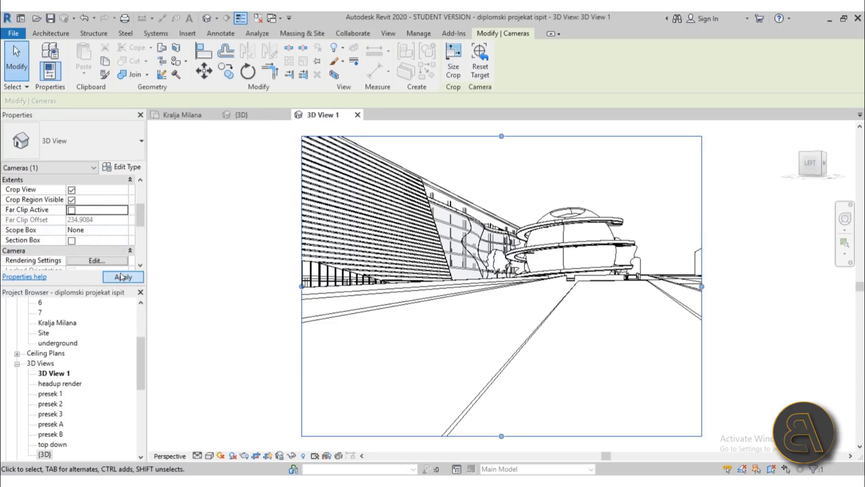
pyautogui.click(123, 276)
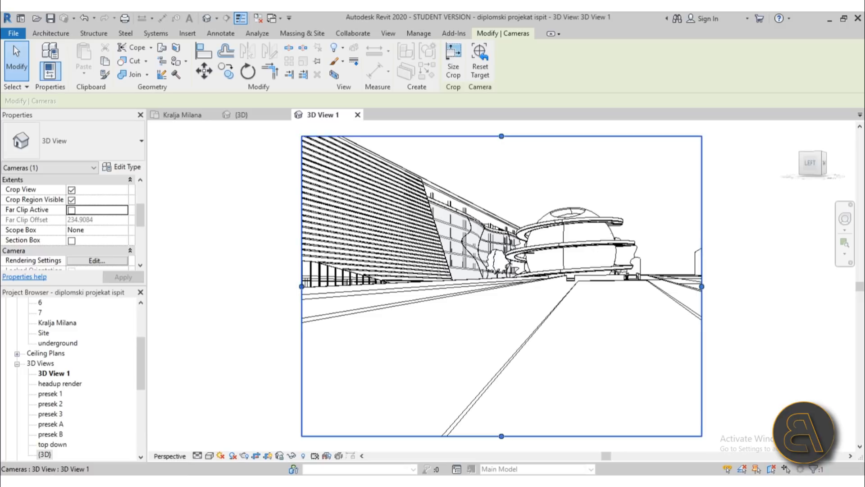
# - Enable Cast Shadows and Show Ambient Shadows in Graphic Display Options
pyautogui.click(210, 457)
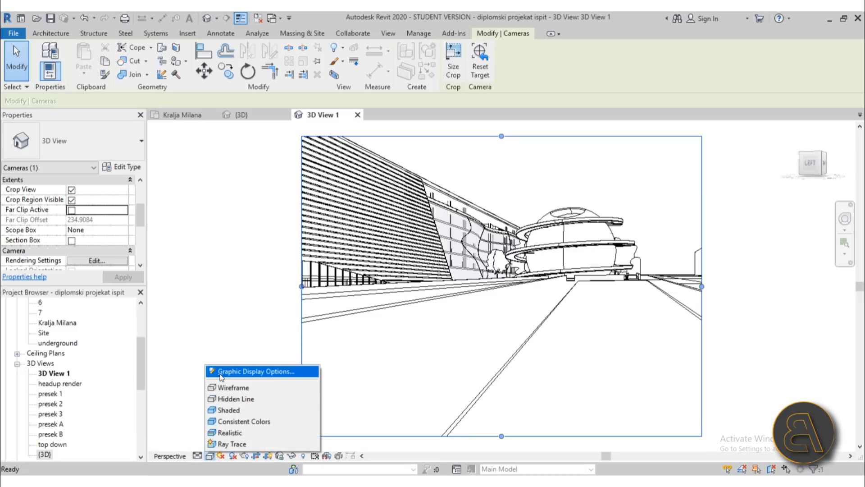
pyautogui.click(254, 371)
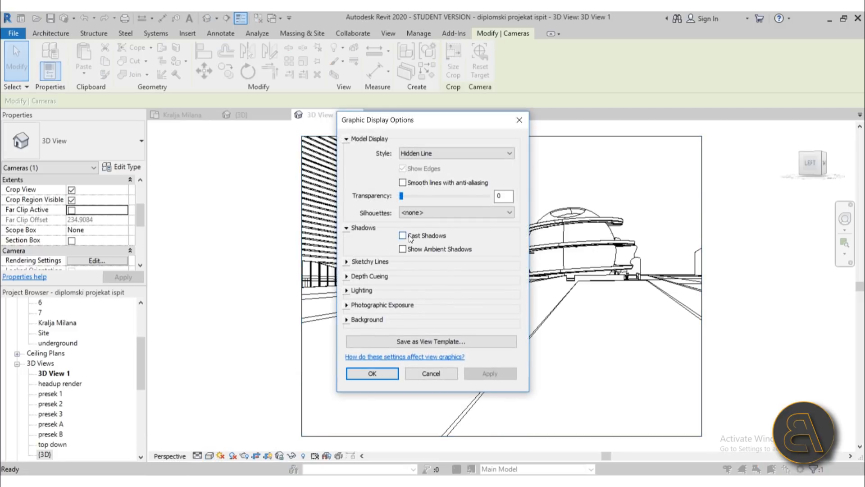
pyautogui.click(402, 235)
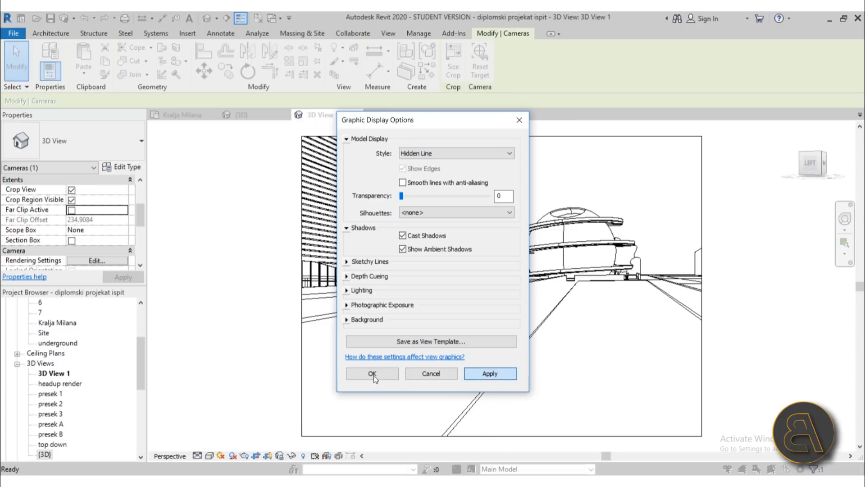
pyautogui.click(372, 373)
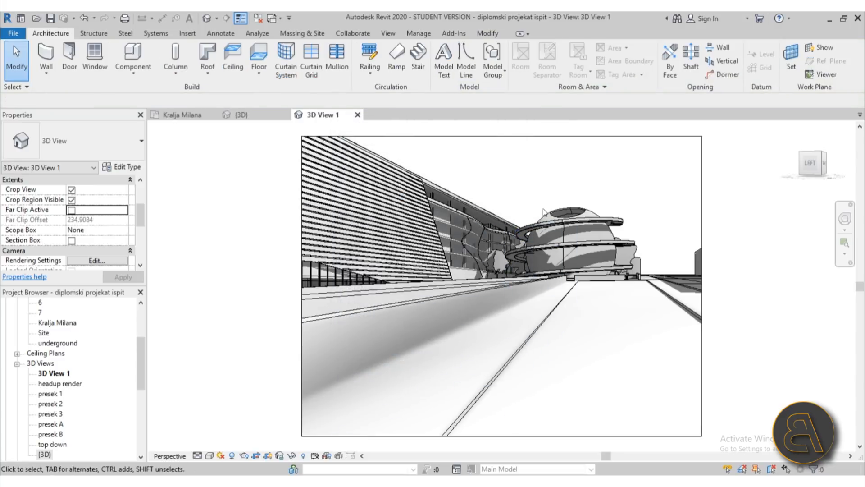
pyautogui.moveTo(656, 231)
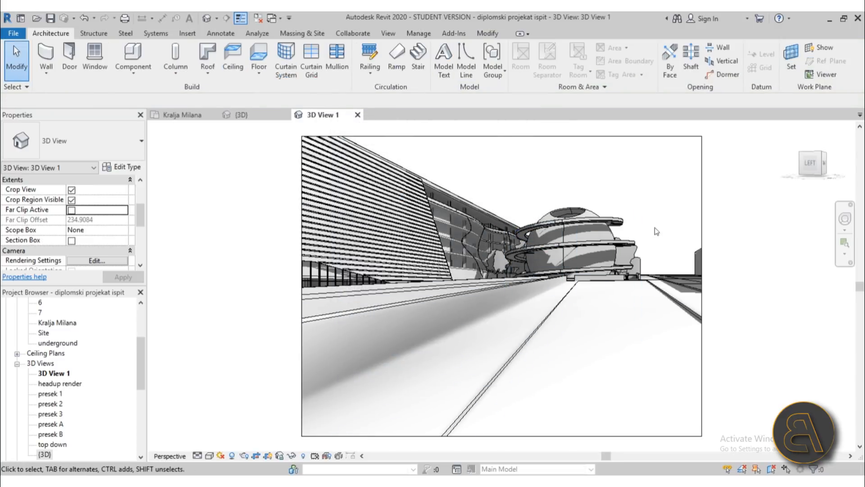
pyautogui.moveTo(656, 231); pyautogui.dragTo(517, 310)
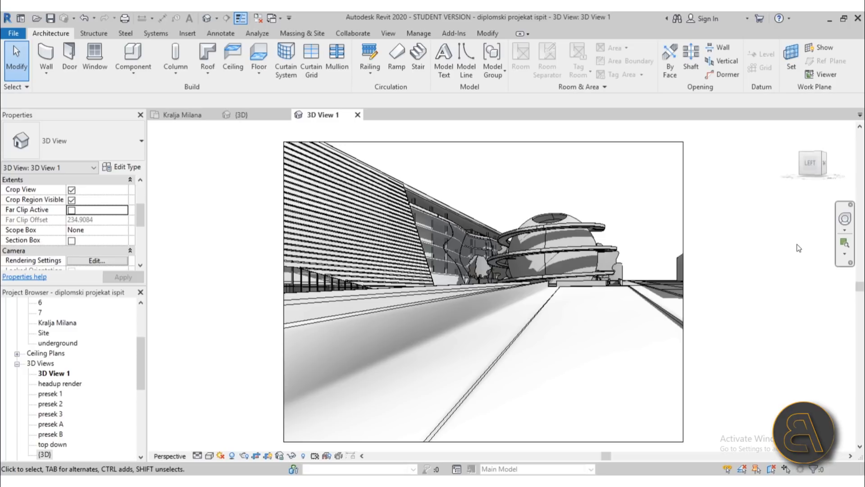
pyautogui.moveTo(578, 192)
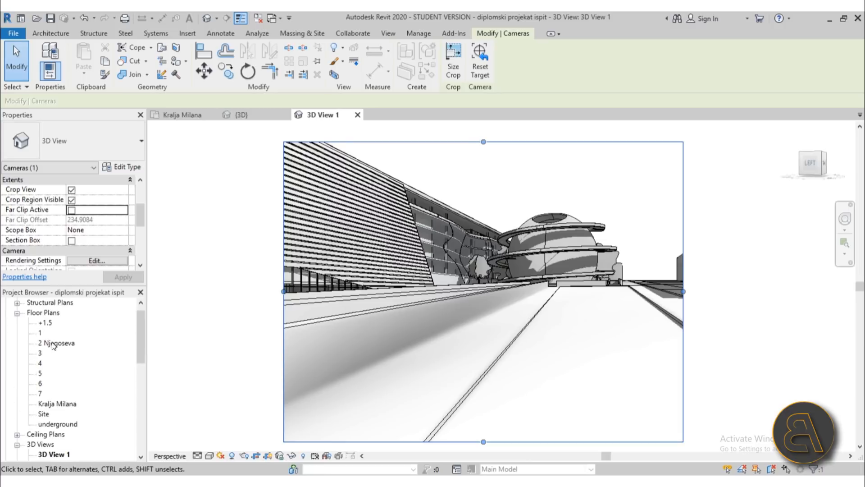
pyautogui.doubleClick(57, 403)
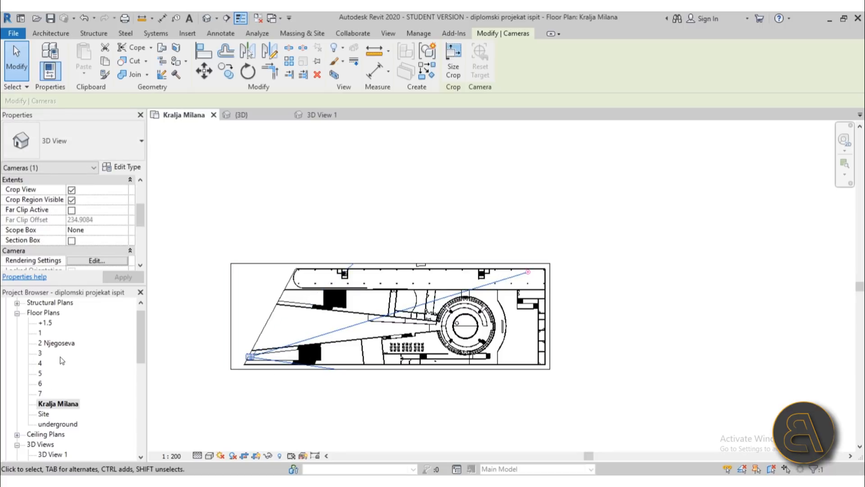
pyautogui.doubleClick(53, 383)
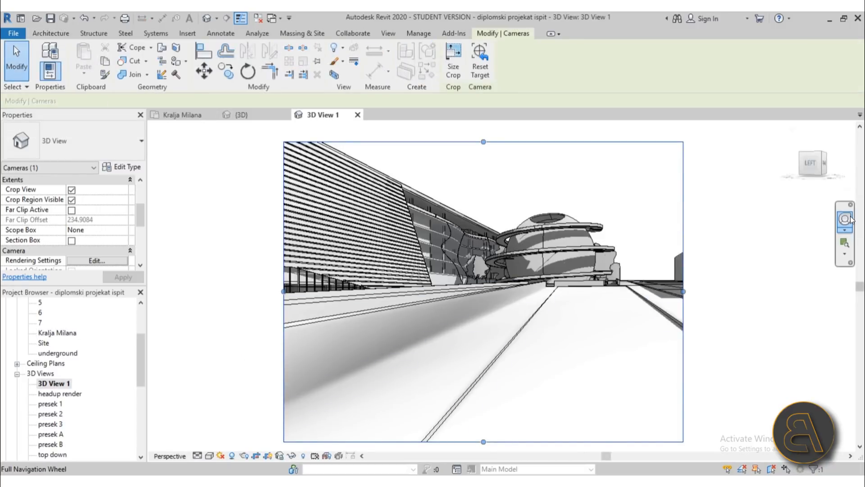
# - Drag the crop frame's left edge outward over the curved facade and bring up the Full Navigation Wheel
pyautogui.click(844, 219)
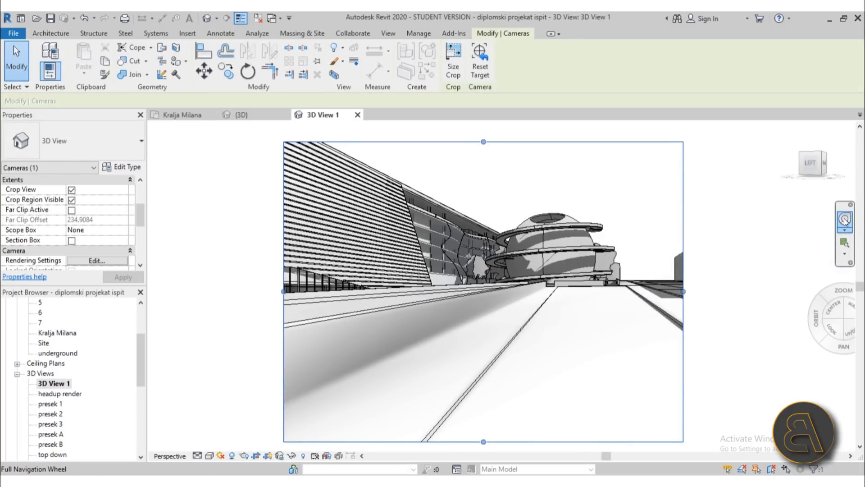
pyautogui.click(845, 221)
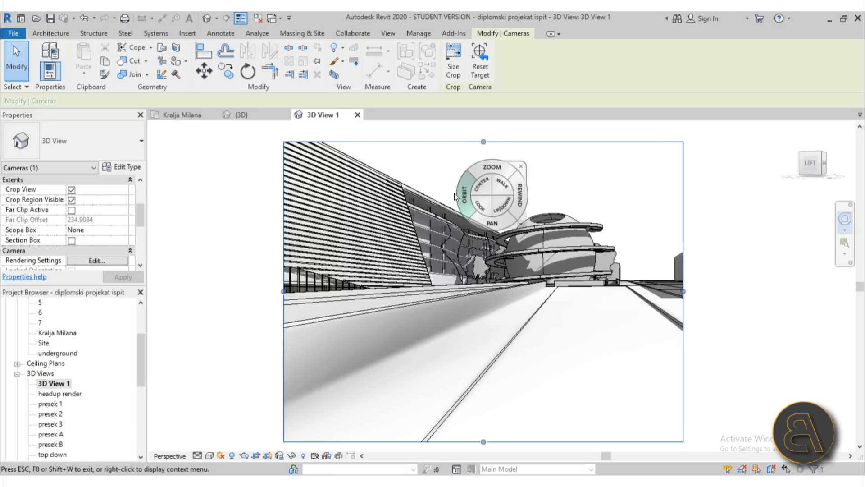
pyautogui.moveTo(491, 194); pyautogui.dragTo(551, 287)
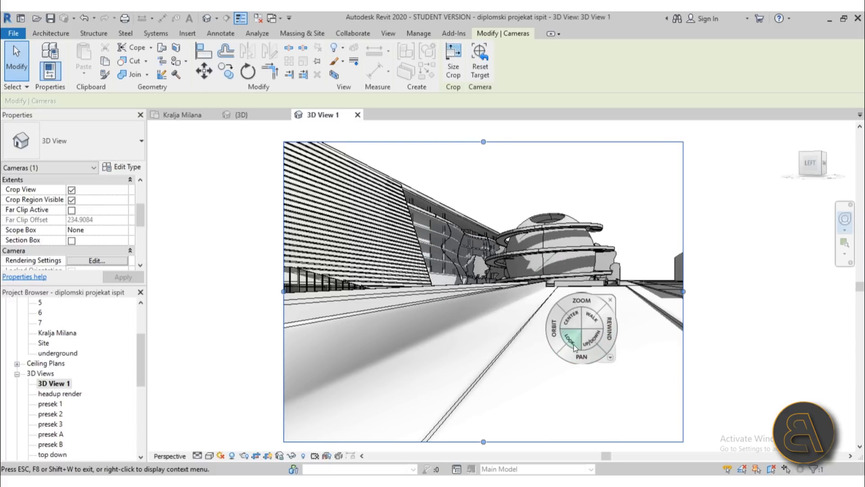
pyautogui.moveTo(571, 345)
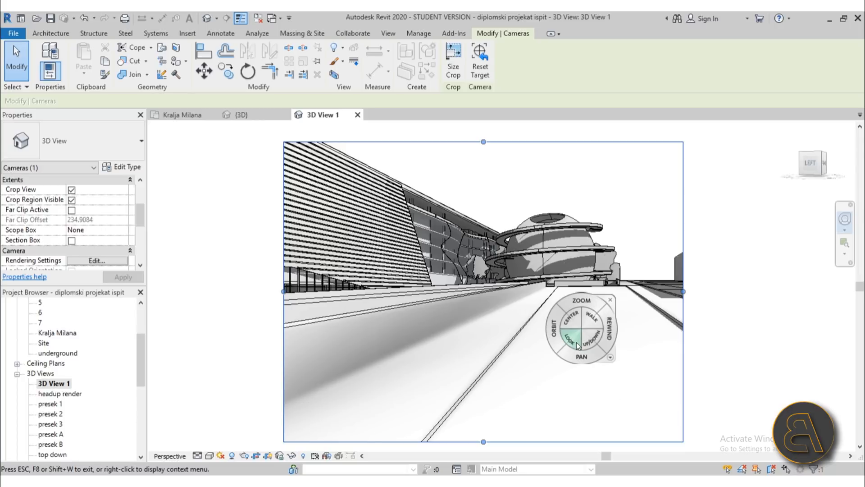
pyautogui.click(570, 340)
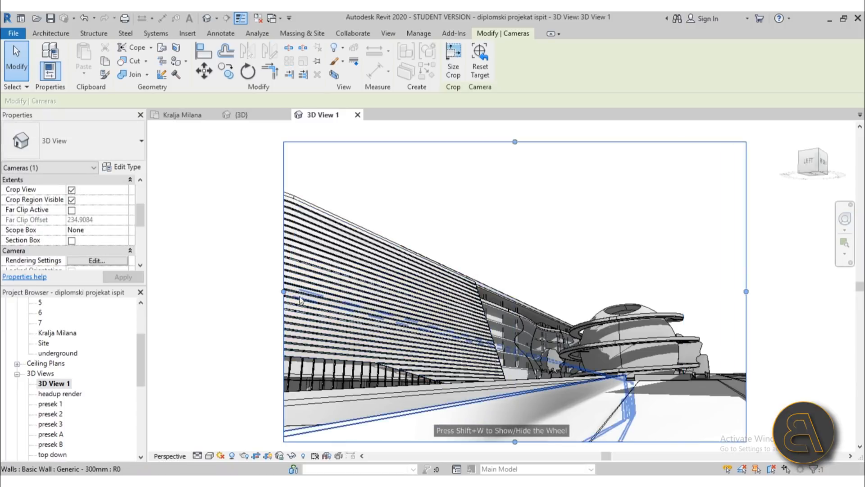
pyautogui.moveTo(283, 292); pyautogui.dragTo(215, 292)
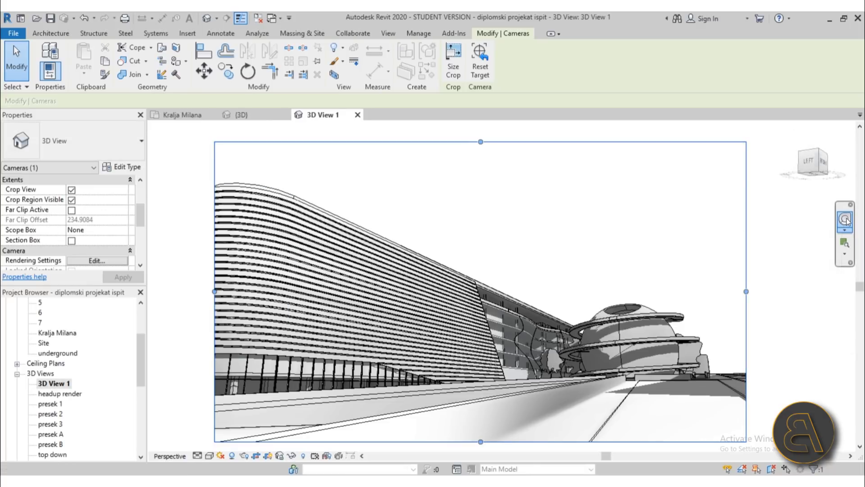
pyautogui.click(845, 219)
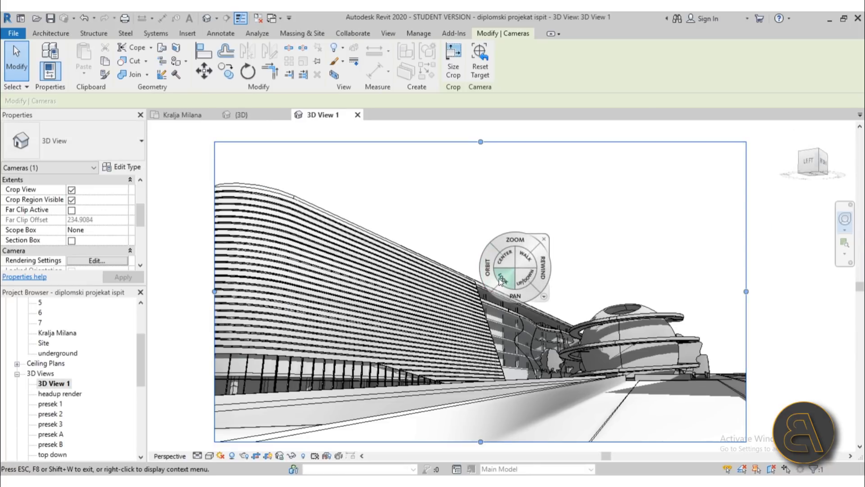
pyautogui.moveTo(501, 277)
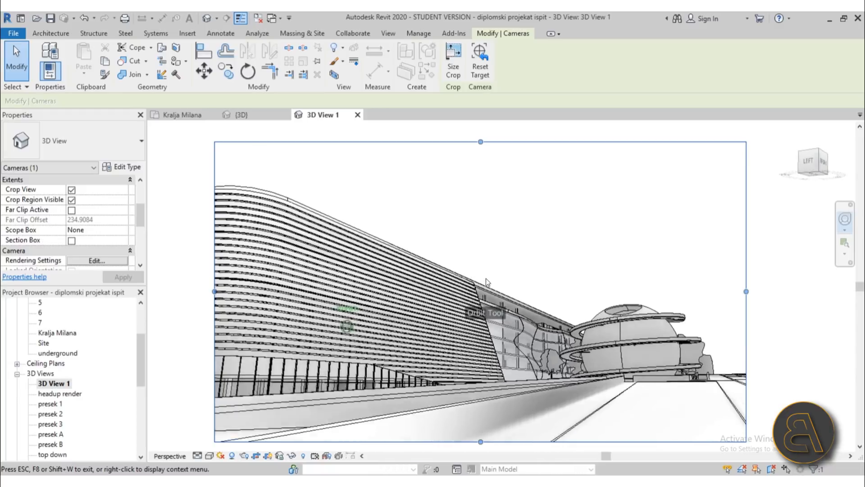
# - Orbit the camera lower along the ramp toward the sphere, long facade on the left
pyautogui.moveTo(486, 281); pyautogui.dragTo(490, 282)
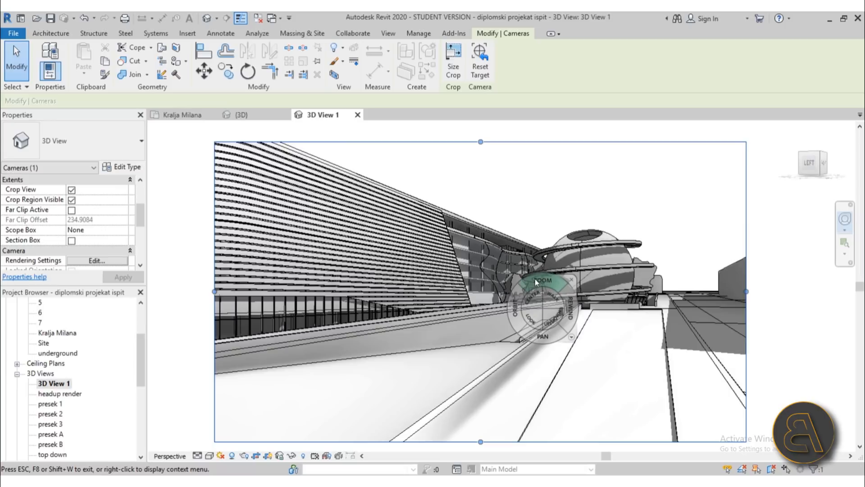
pyautogui.moveTo(549, 302)
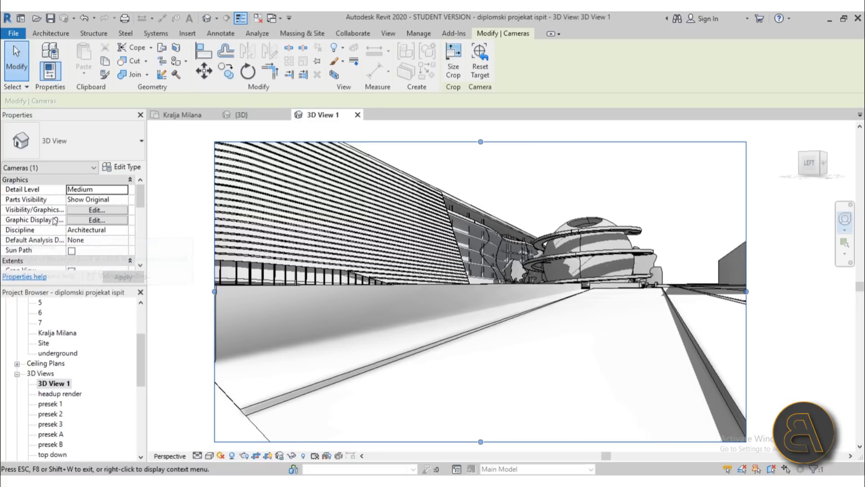
# - Raise the camera's eye elevation to about 1.59 with the Up/Down wedge
pyautogui.scroll(-3)
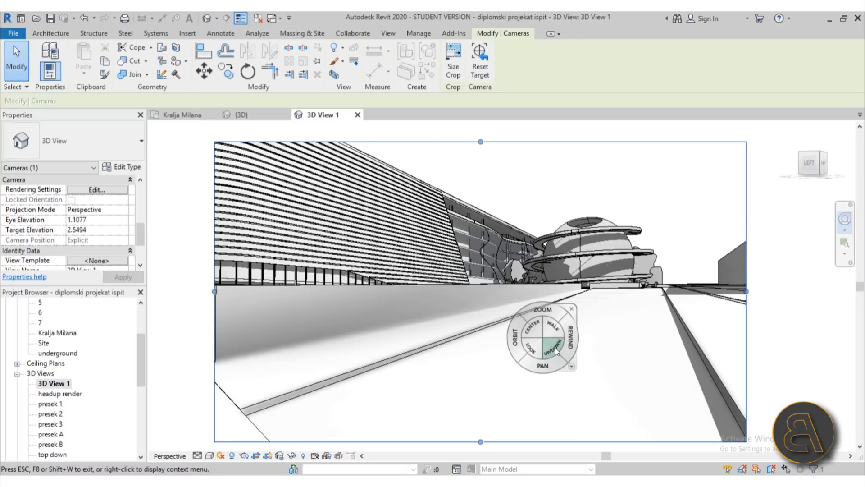
pyautogui.moveTo(556, 350); pyautogui.dragTo(558, 342)
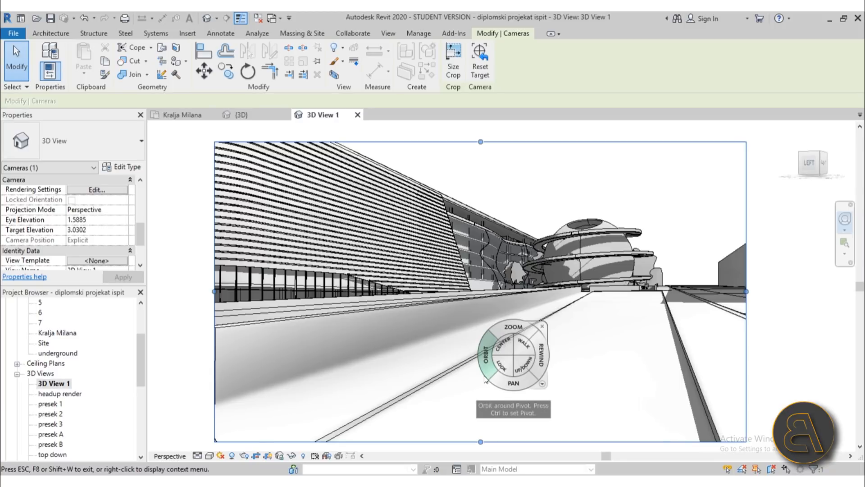
pyautogui.moveTo(526, 357)
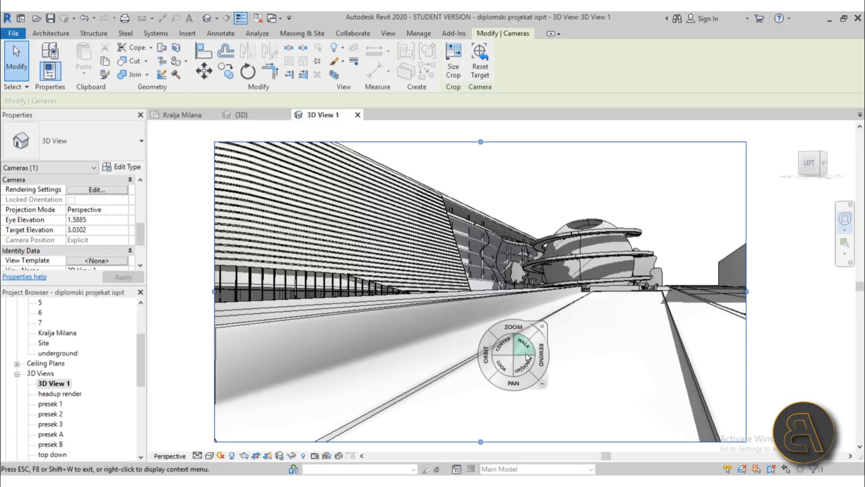
# - Walk and zoom the camera forward along the street toward the ringed sphere
pyautogui.click(523, 345)
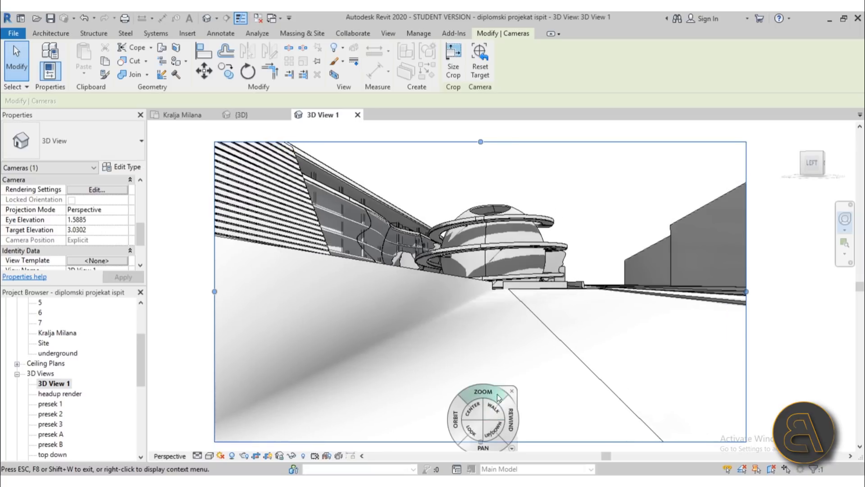
pyautogui.click(483, 391)
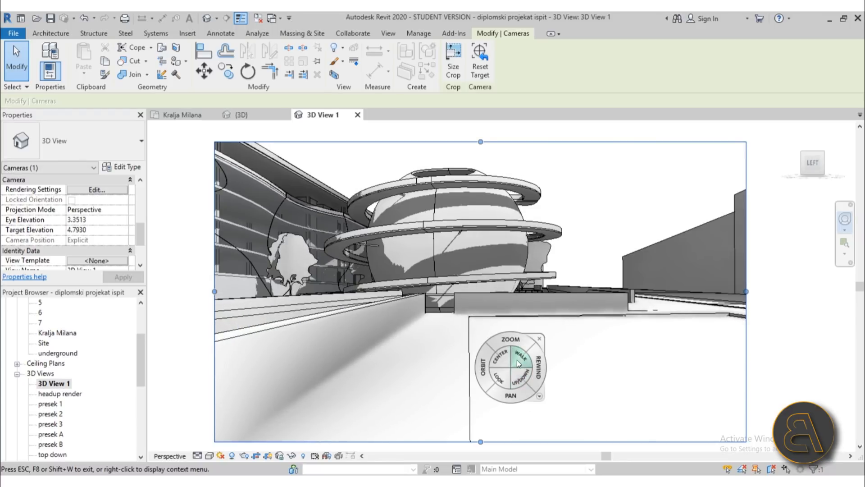
pyautogui.click(517, 354)
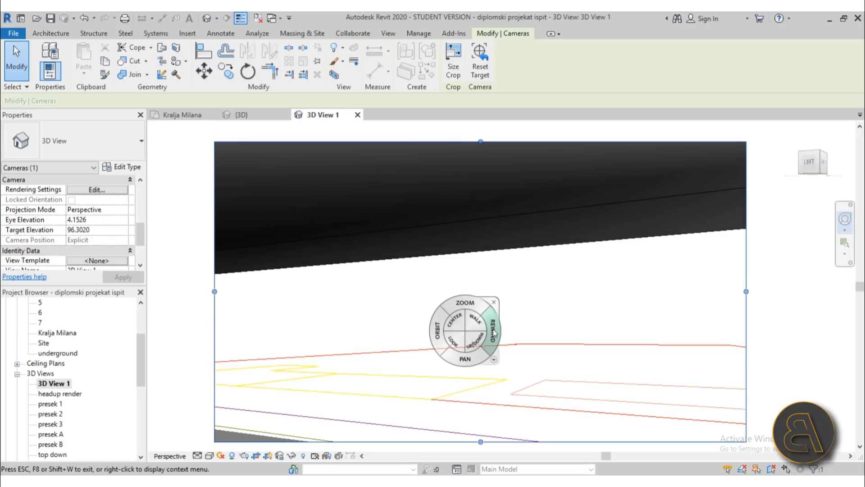
pyautogui.moveTo(485, 332)
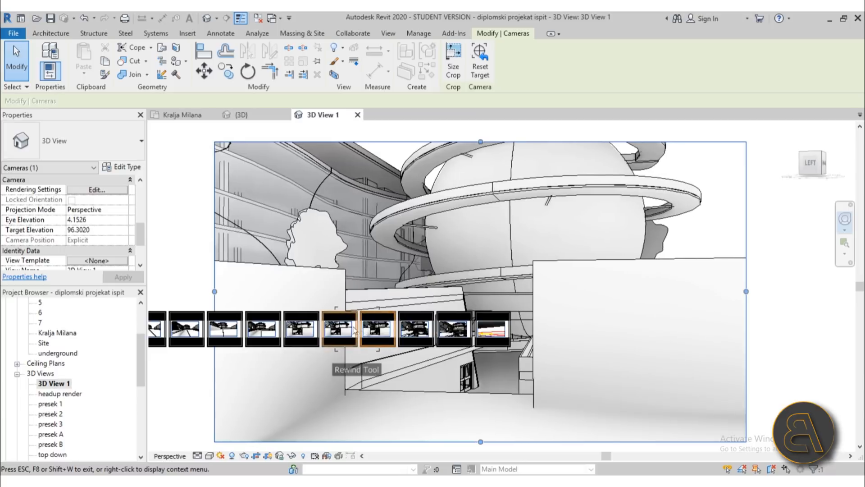
# - Rewind the camera to the earlier street view at eye elevation about 1.99
pyautogui.click(224, 329)
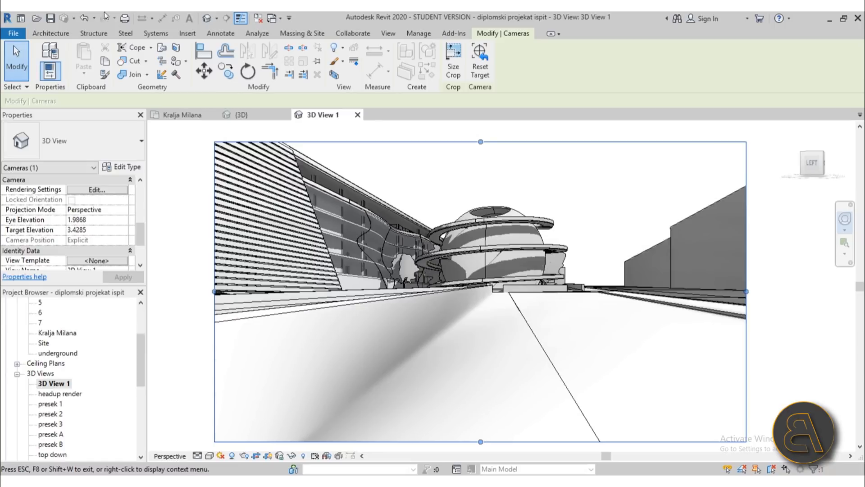
pyautogui.moveTo(84, 18)
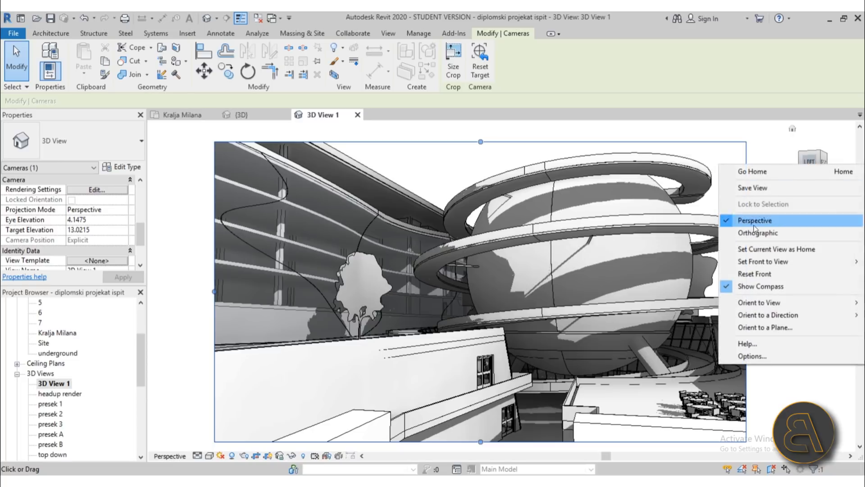
pyautogui.moveTo(765, 344)
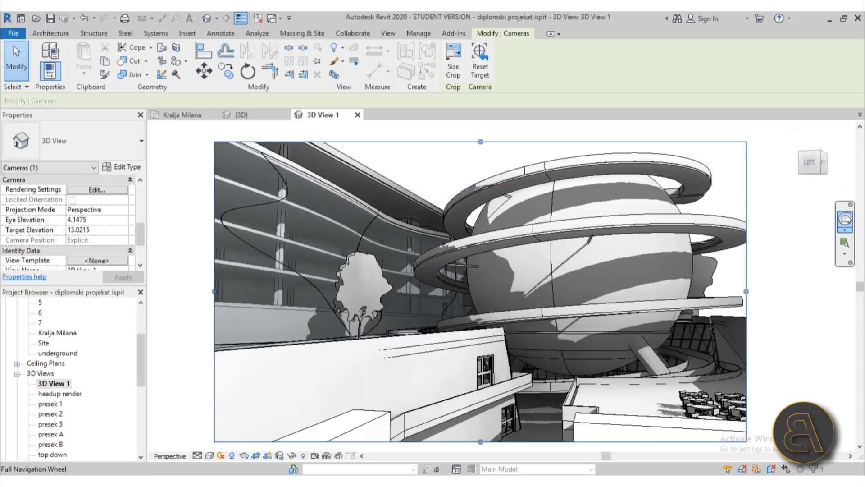
# - Redisplay the Full Navigation Wheel, using Shift+W, for a close-up of the sphere
pyautogui.click(844, 219)
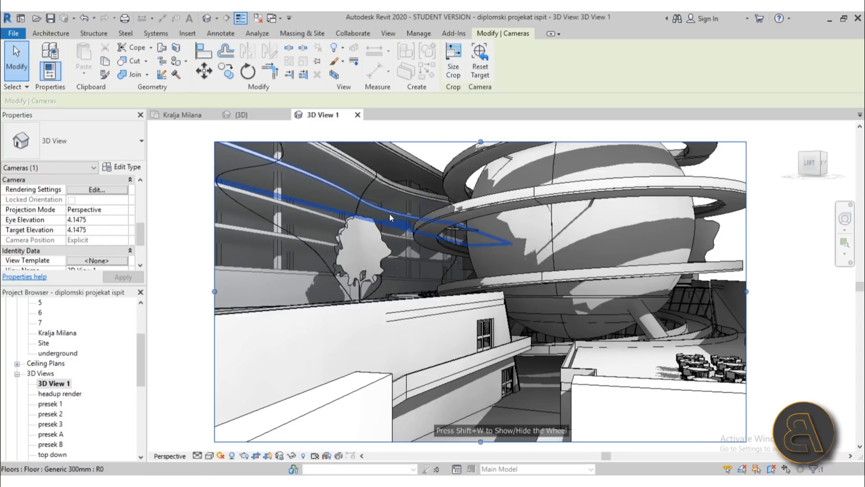
pyautogui.press('shift+w')
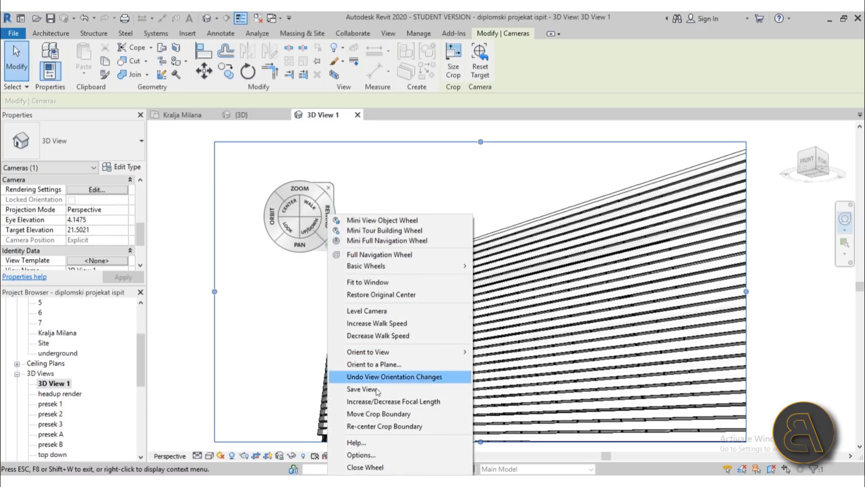
# - Level the camera, pan across the facade, and drag the crop frame inward
pyautogui.click(393, 376)
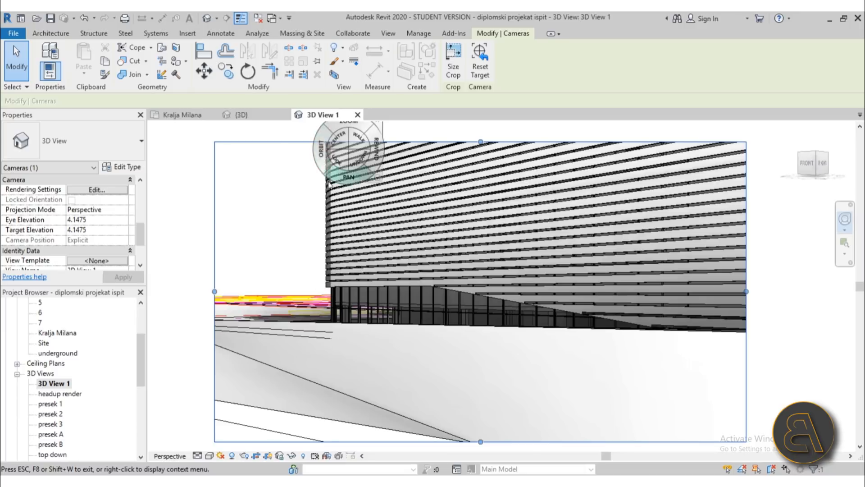
pyautogui.moveTo(348, 158); pyautogui.dragTo(331, 262)
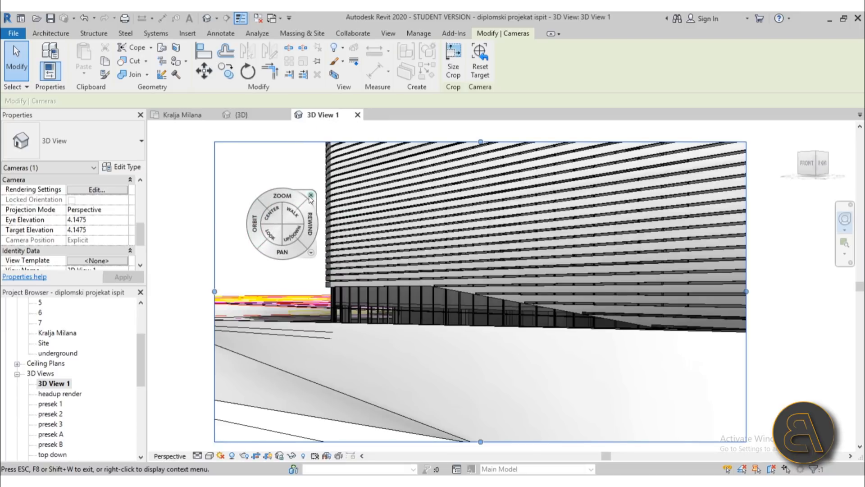
pyautogui.click(312, 195)
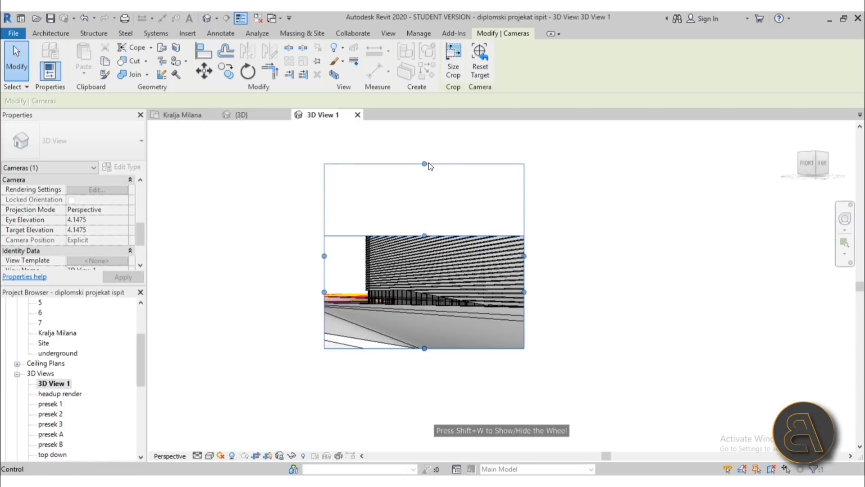
pyautogui.moveTo(425, 165); pyautogui.dragTo(425, 177)
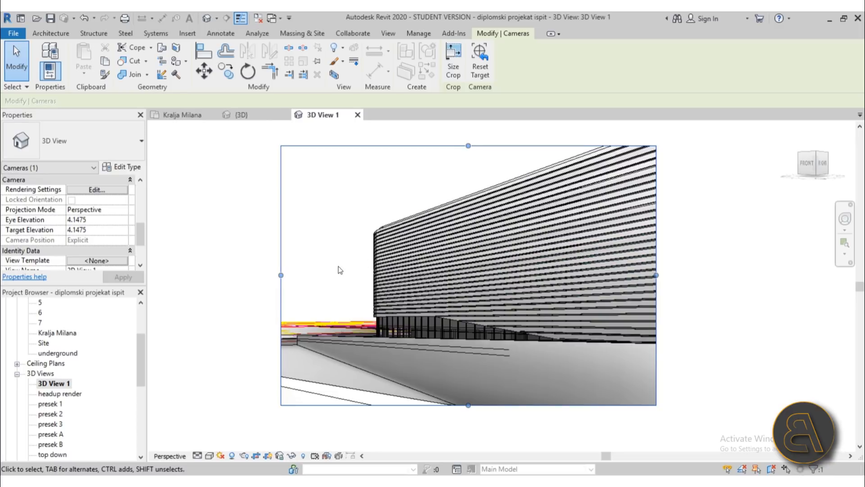
pyautogui.click(50, 33)
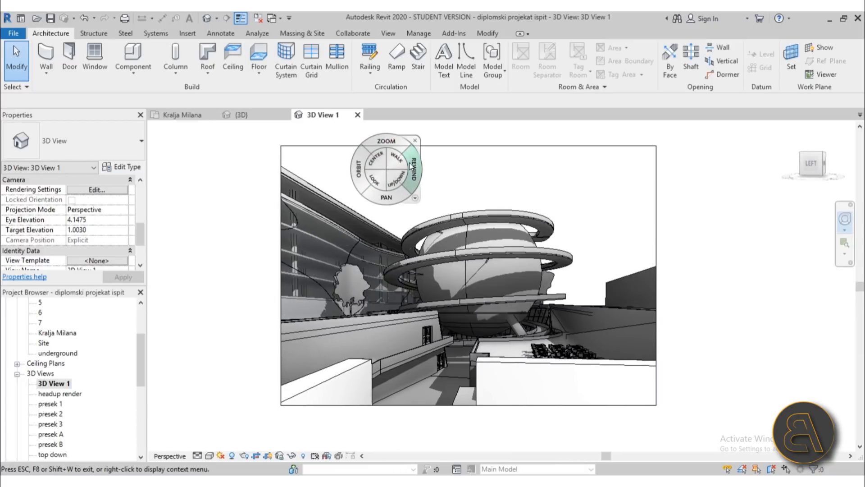
# - Restore the ringed sphere close-up, eye about 4.15 and target about 1.00
pyautogui.moveTo(388, 168); pyautogui.dragTo(199, 307)
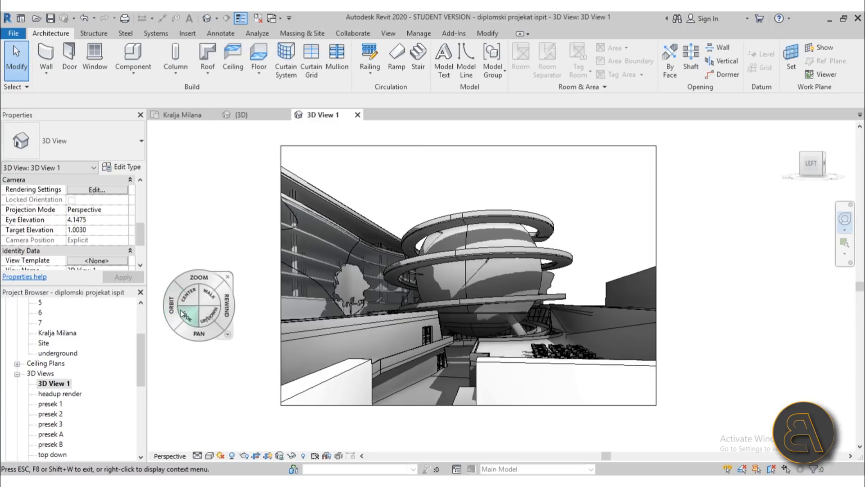